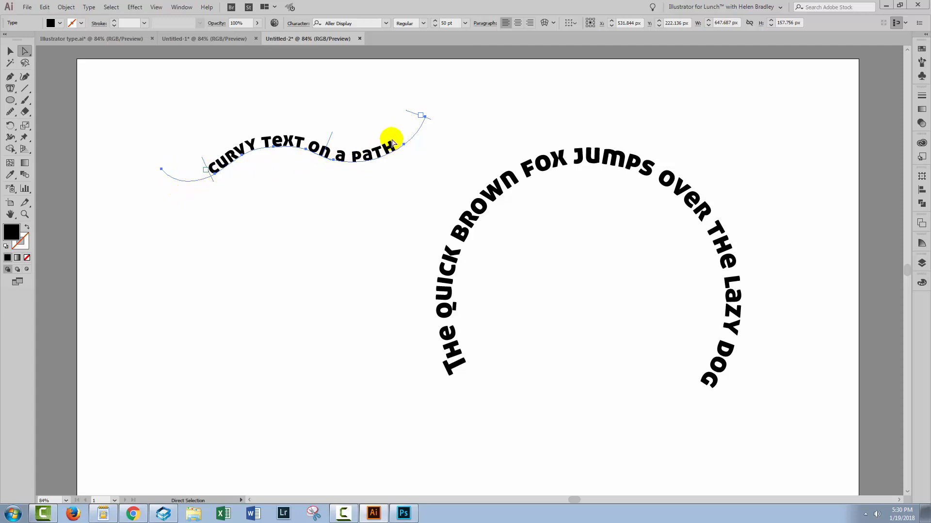
- With the Group Selection Tool, select just the wavy path under the curvy text
{"action": "left_click_drag", "start_coordinate": [392, 140], "coordinate": [215, 180]}
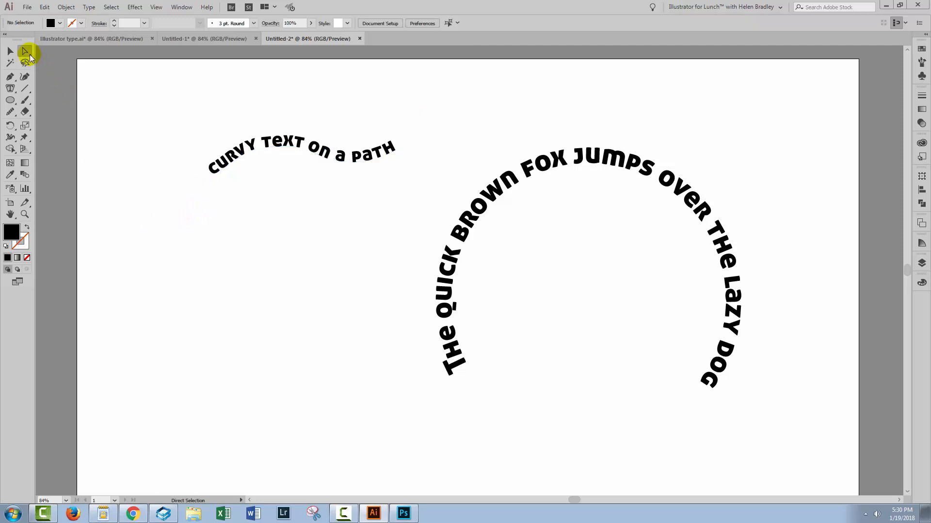
{"action": "left_click", "coordinate": [25, 52]}
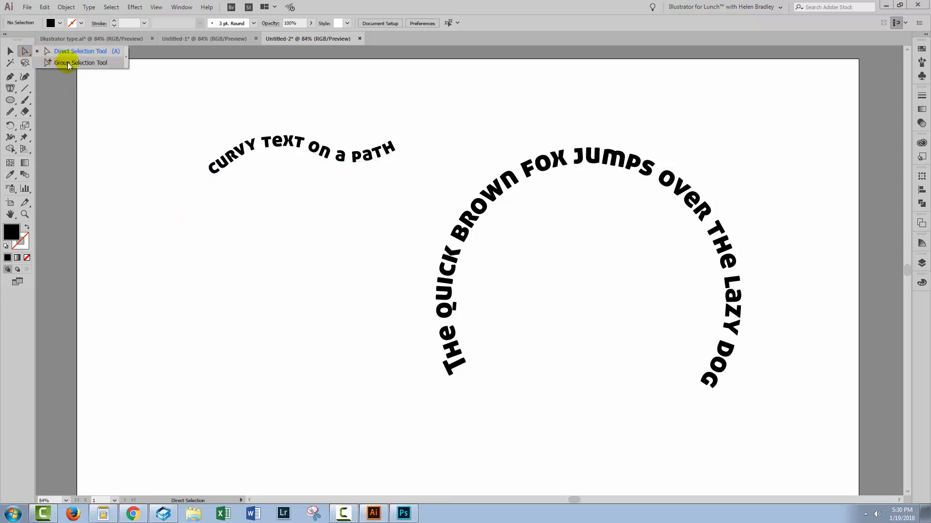
{"action": "left_click", "coordinate": [80, 62]}
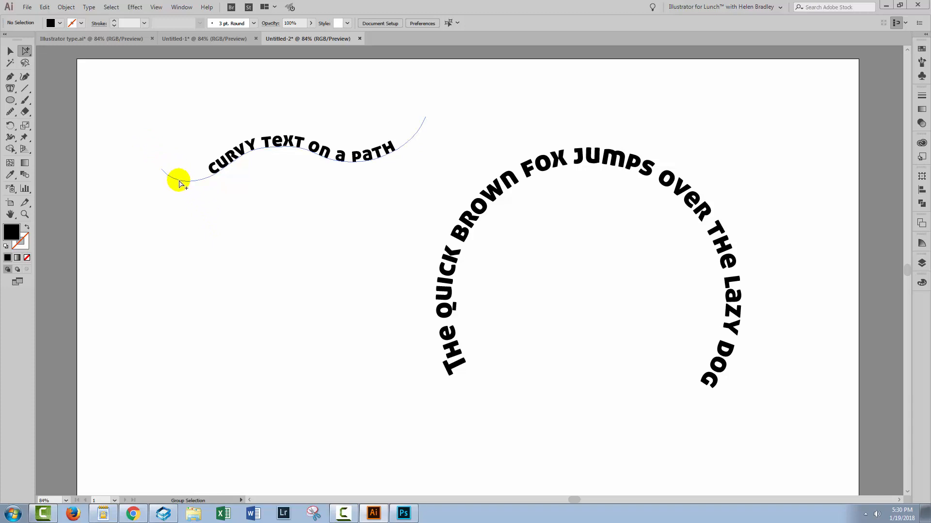
{"action": "left_click", "coordinate": [178, 179]}
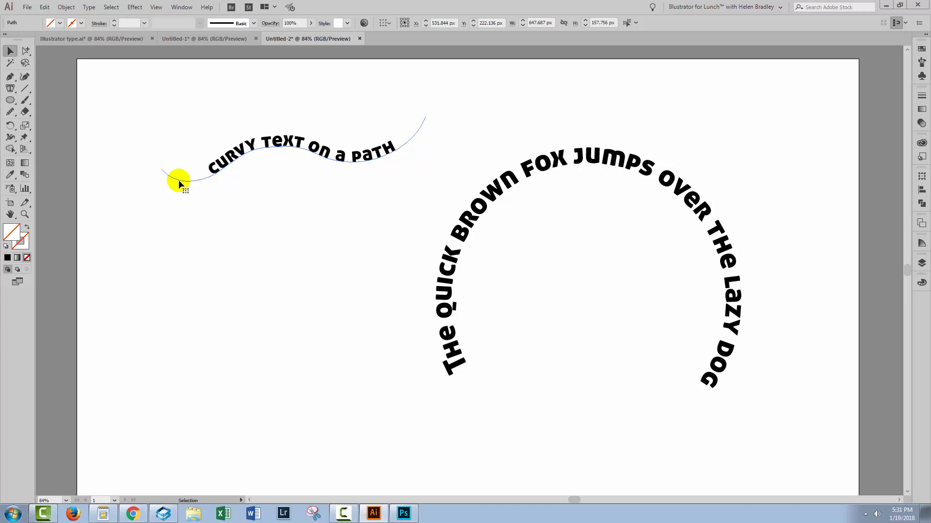
{"action": "mouse_move", "coordinate": [160, 147]}
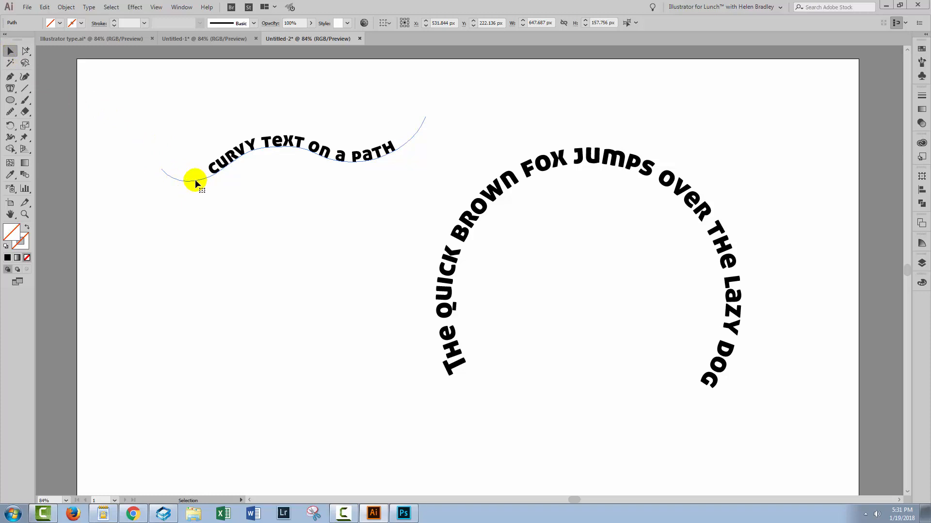
- Alt-drag a standalone copy of the curvy path down below the text
{"action": "left_click_drag", "start_coordinate": [196, 181], "coordinate": [196, 223]}
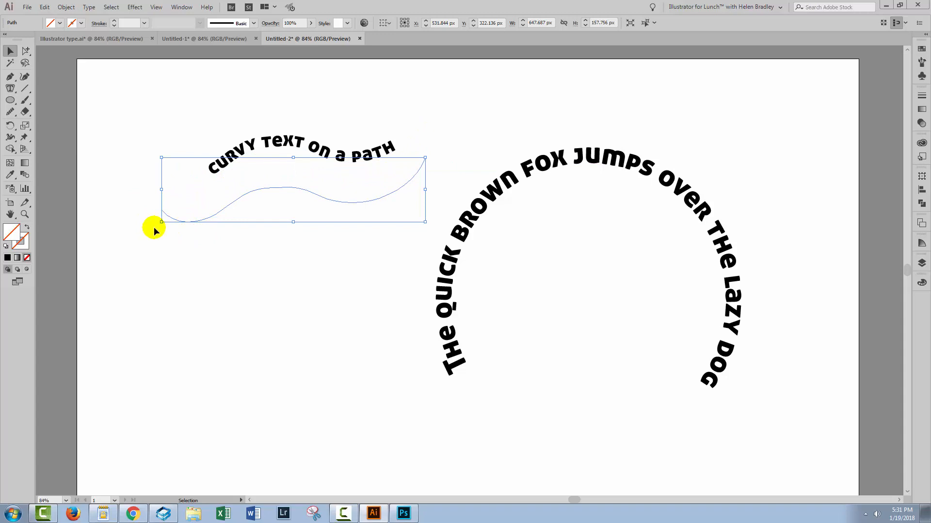
{"action": "mouse_move", "coordinate": [168, 255]}
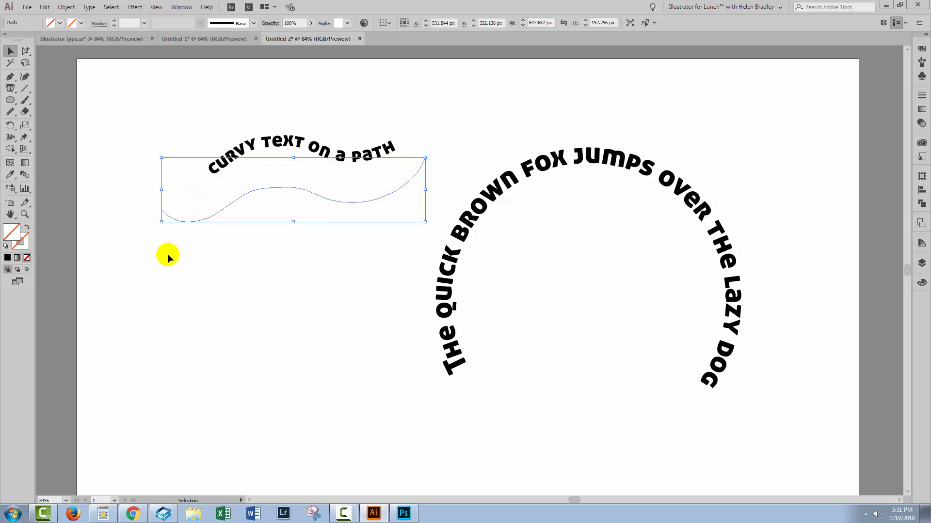
{"action": "mouse_move", "coordinate": [39, 54]}
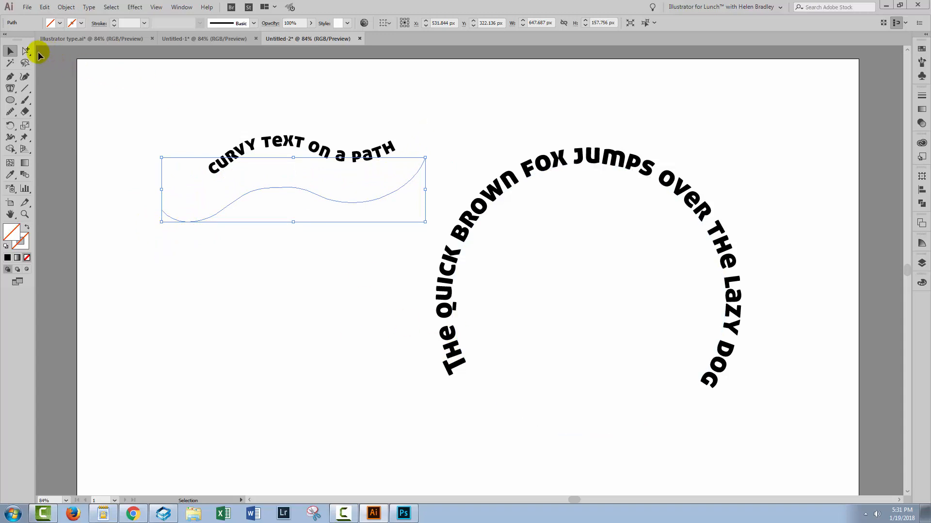
{"action": "left_click", "coordinate": [25, 52]}
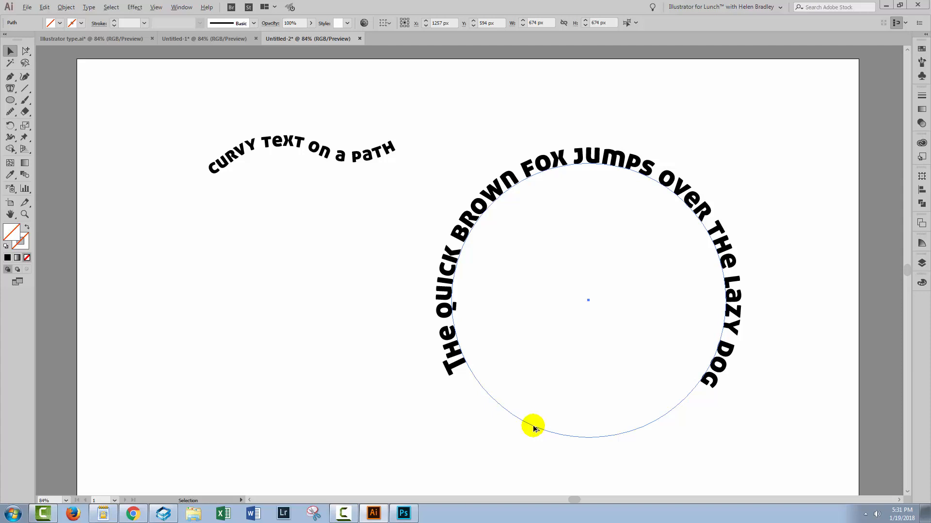
- Alt-drag a standalone copy of the pangram's circle path away from its text
{"action": "left_click_drag", "start_coordinate": [534, 427], "coordinate": [528, 461]}
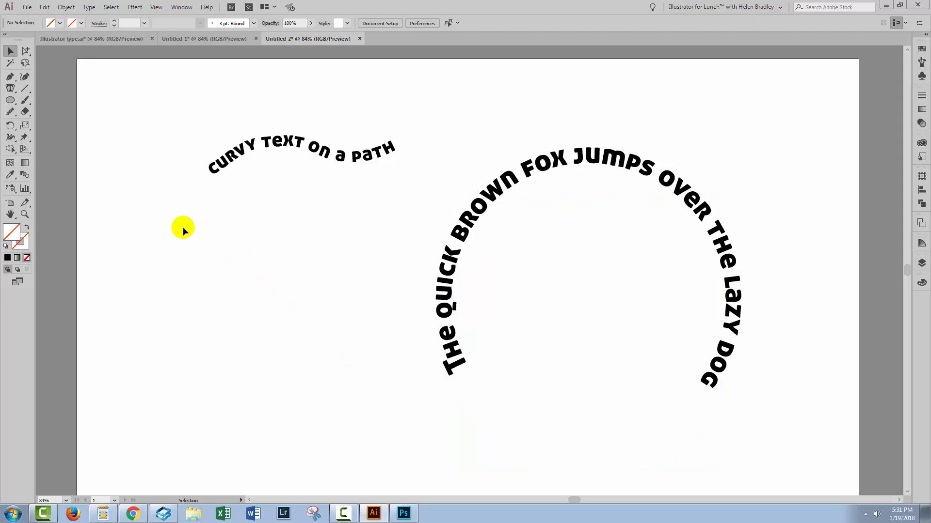
{"action": "mouse_move", "coordinate": [26, 51]}
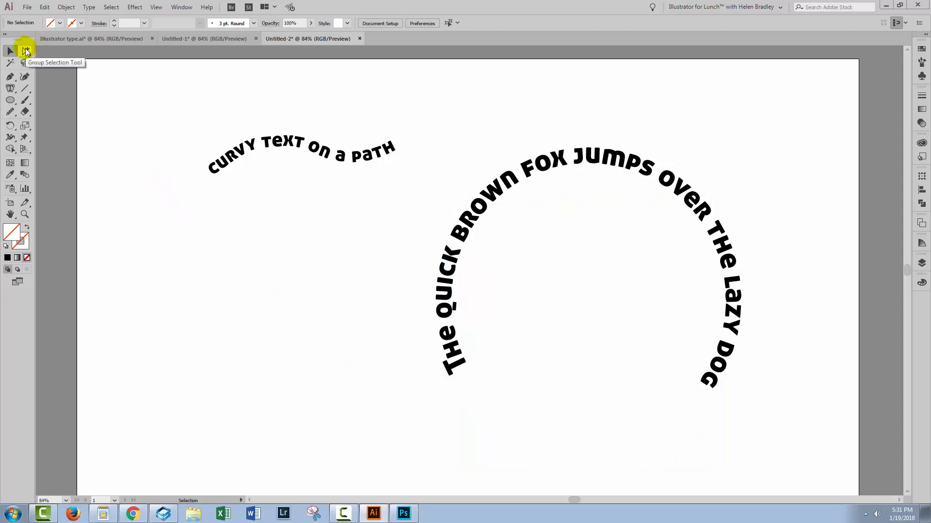